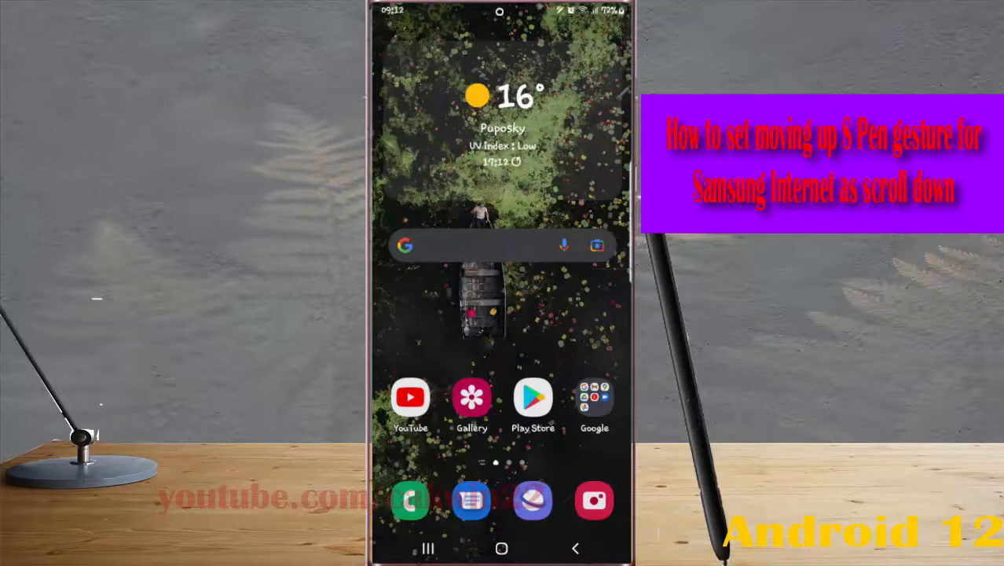
- From the notification panel reach Settings and scroll down to Advanced features
{"action": "scroll", "scroll_direction": "down", "scroll_amount": 3}
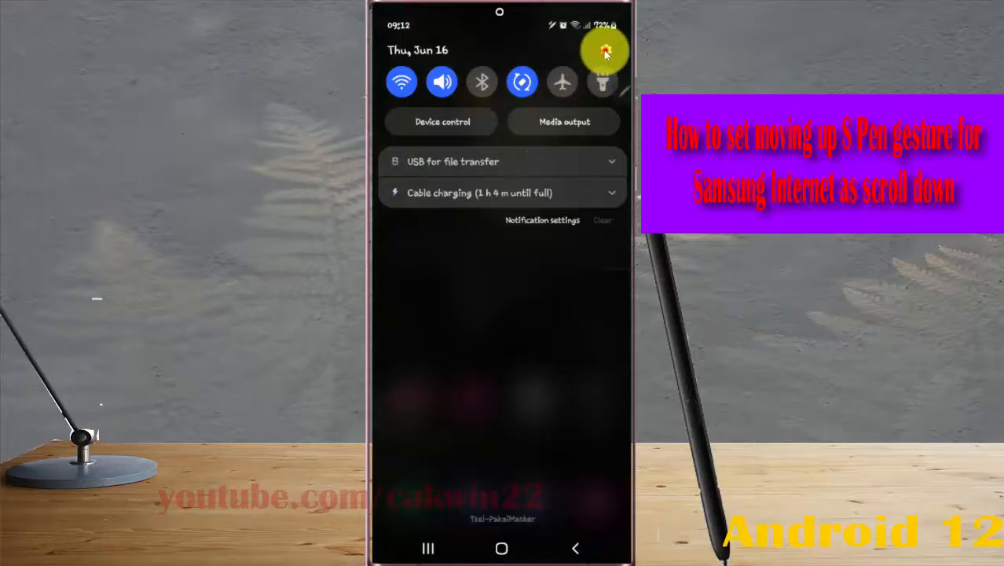
{"action": "left_click", "coordinate": [603, 51]}
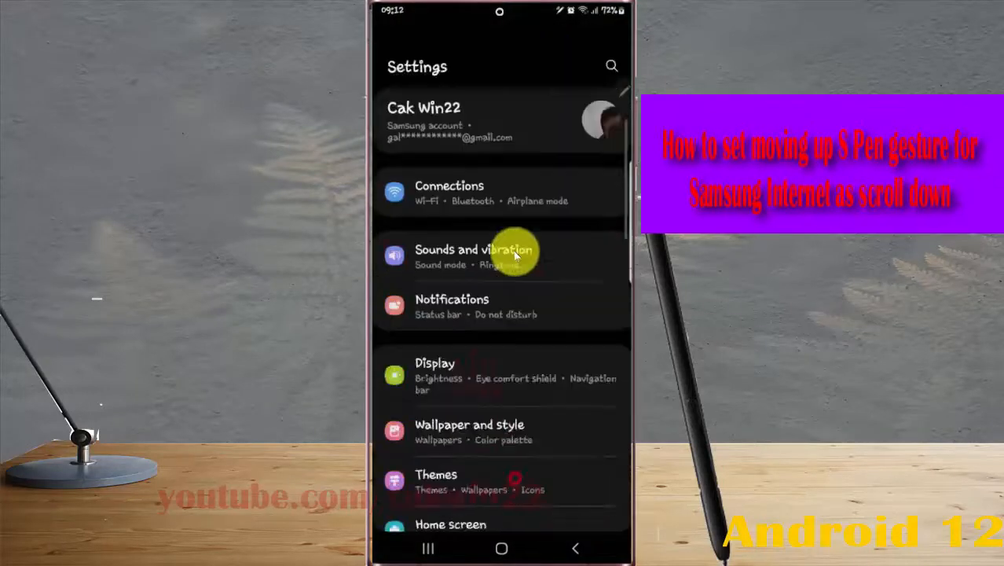
{"action": "scroll", "scroll_direction": "down", "scroll_amount": 3}
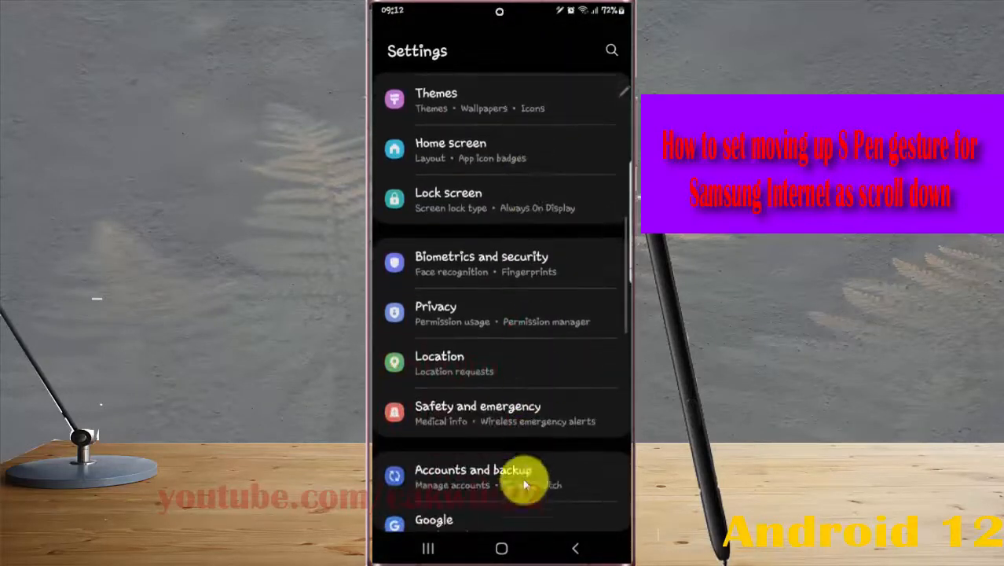
{"action": "scroll", "scroll_direction": "down", "scroll_amount": 3}
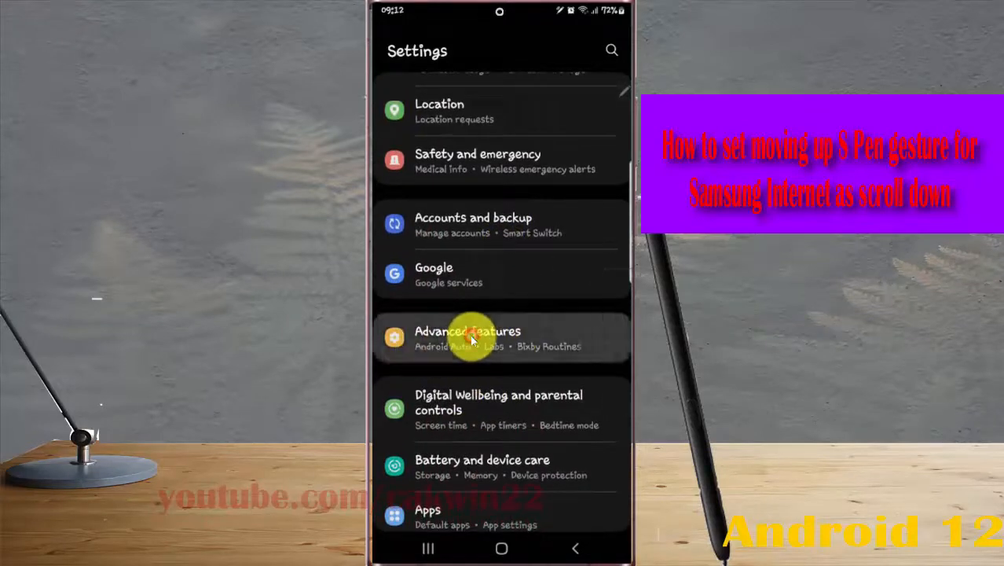
- Go through Advanced features and S Pen into Air actions, down to the App actions list
{"action": "left_click", "coordinate": [469, 338]}
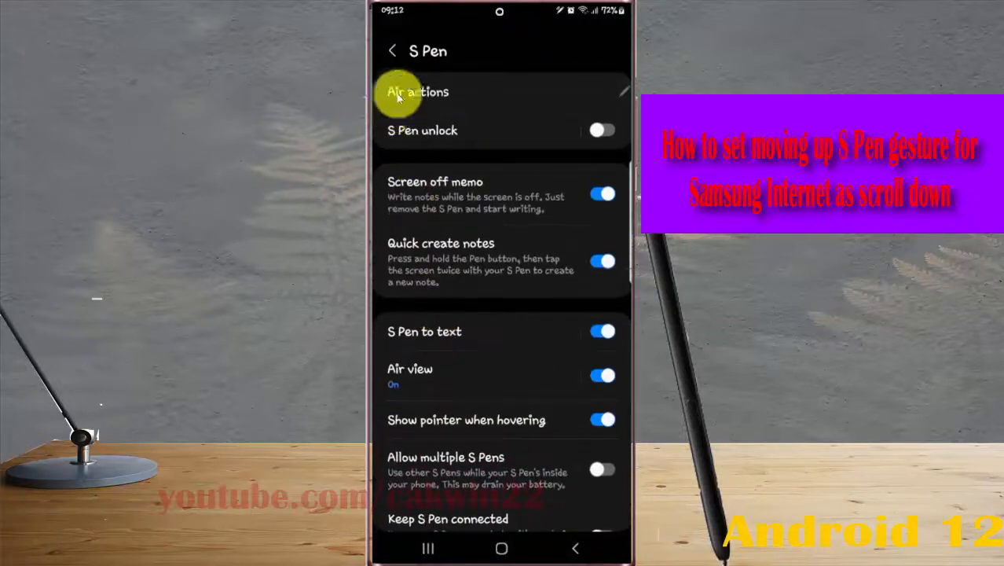
{"action": "left_click", "coordinate": [418, 91]}
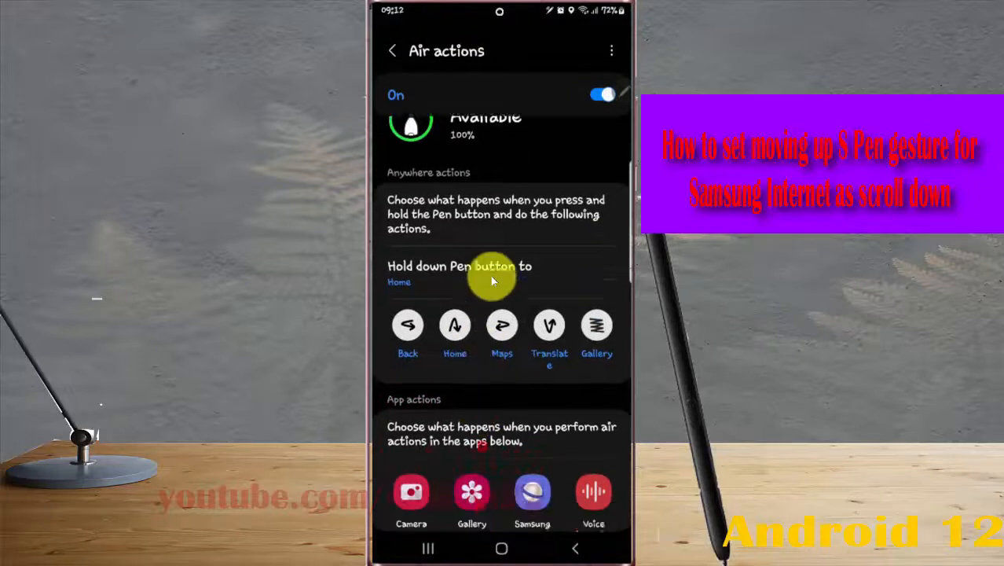
{"action": "scroll", "scroll_direction": "down", "scroll_amount": 3}
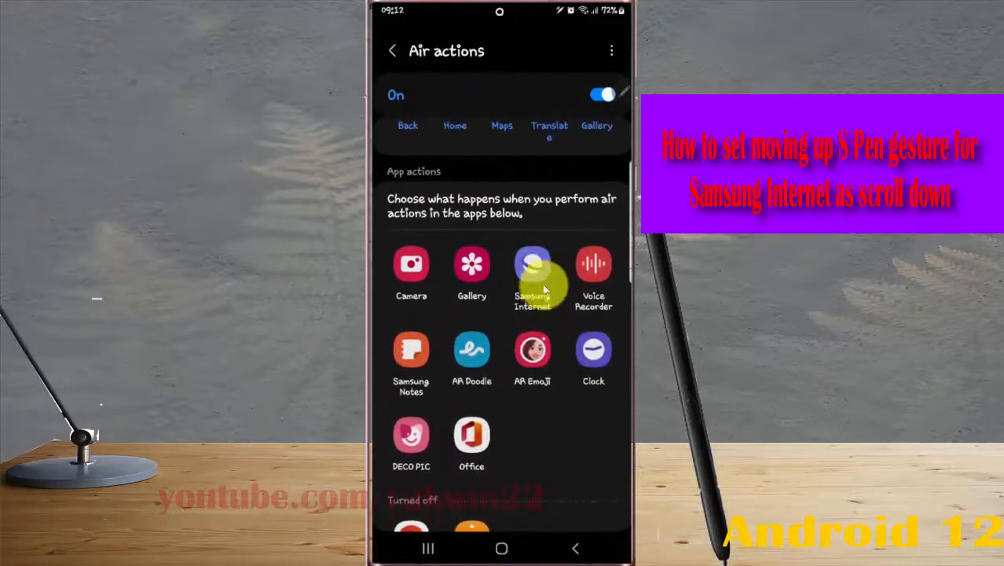
- Set Samsung Internet's down gesture to Refresh page, then return to the home screen
{"action": "left_click", "coordinate": [533, 267]}
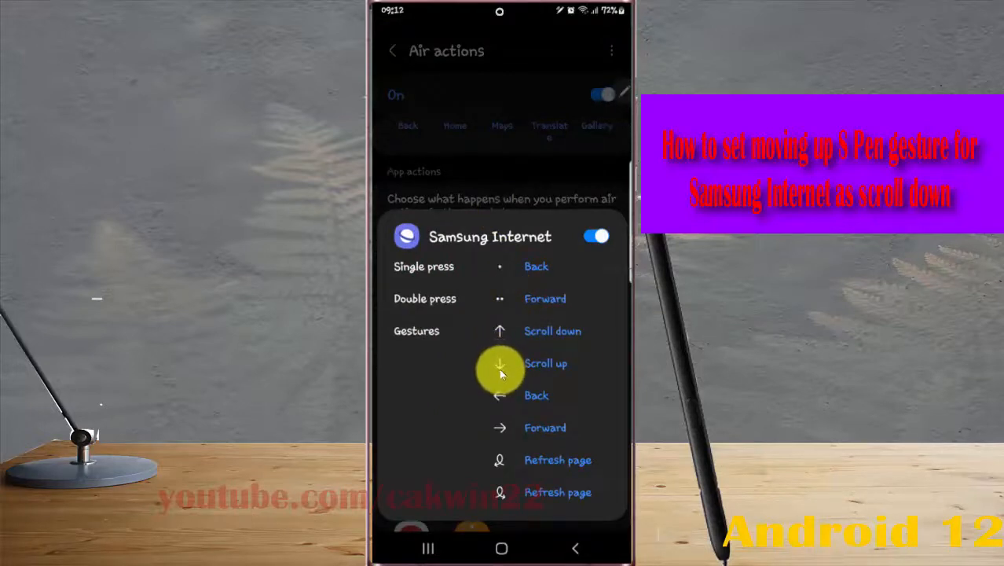
{"action": "left_click", "coordinate": [545, 364]}
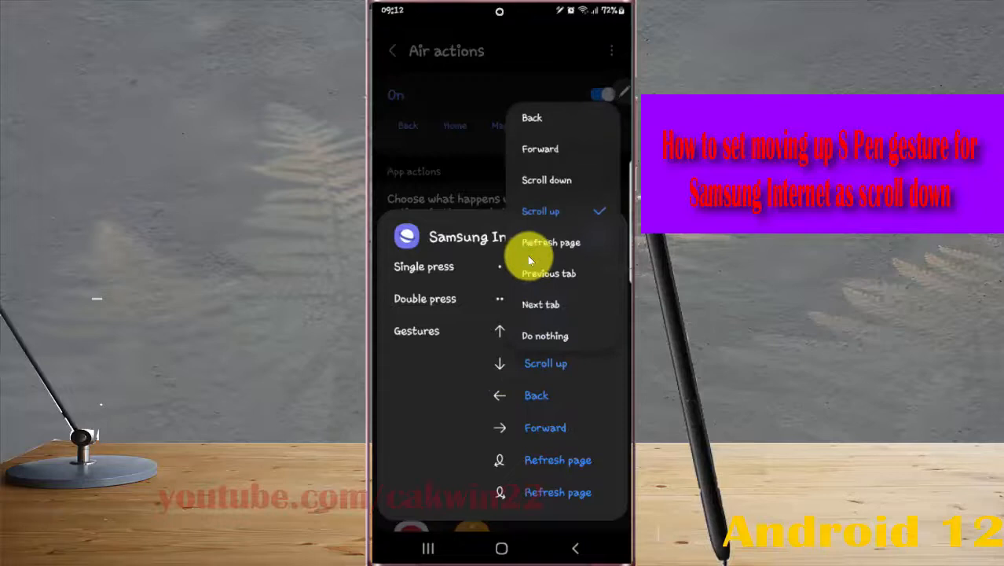
{"action": "left_click", "coordinate": [547, 179]}
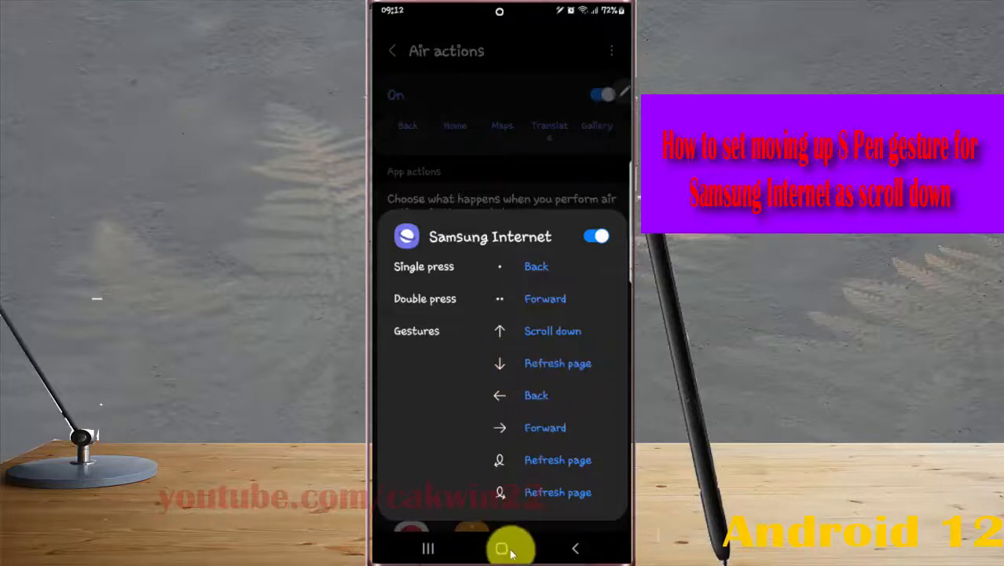
{"action": "left_click", "coordinate": [500, 547]}
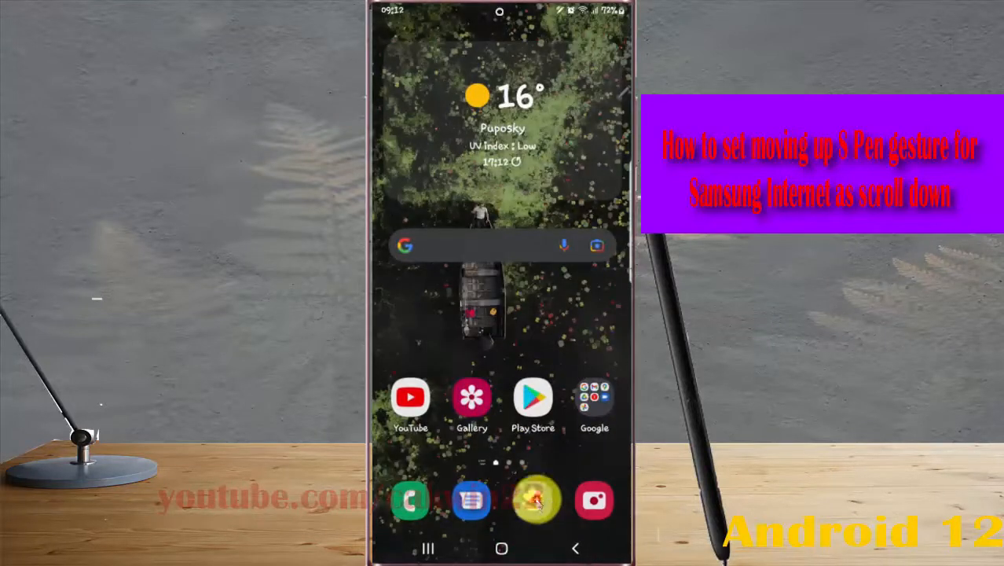